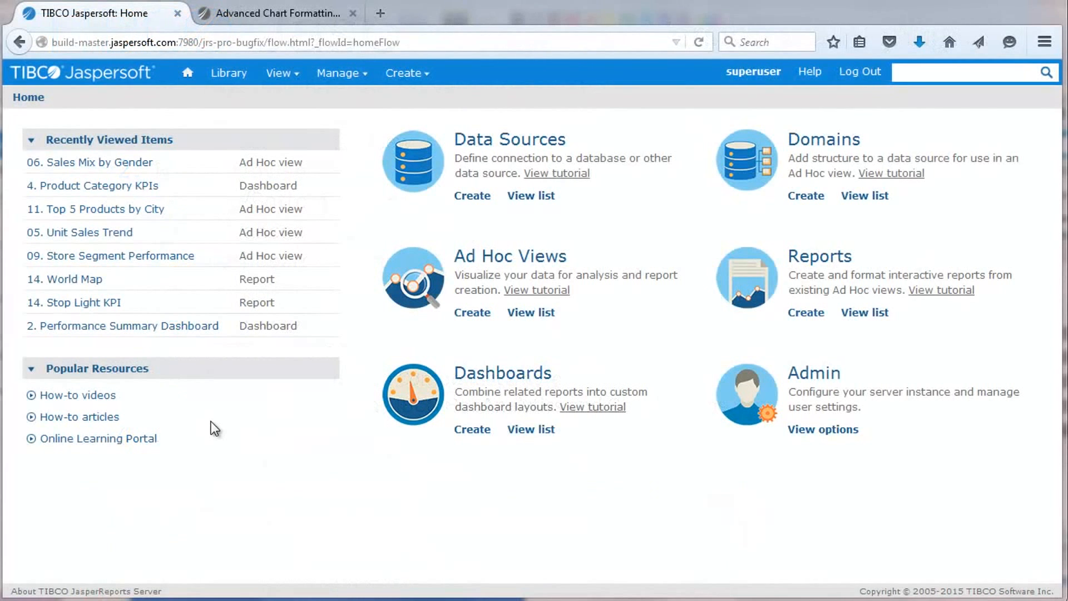
# - Open the 06. Sales Mix by Gender view and show its Advanced chart format properties
pyautogui.click(531, 312)
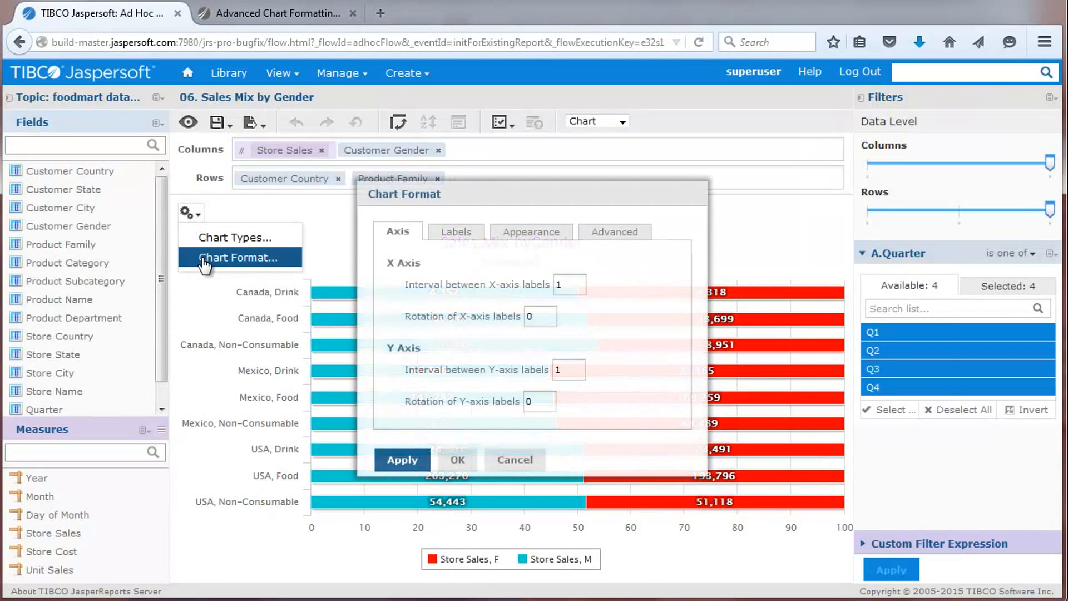
pyautogui.click(613, 231)
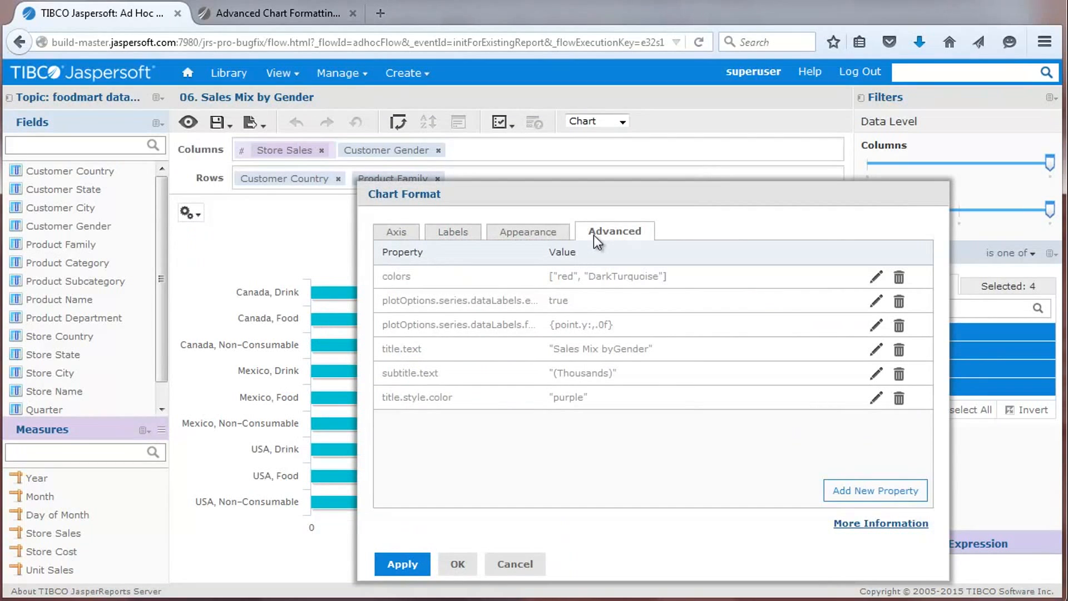
pyautogui.moveTo(533, 282)
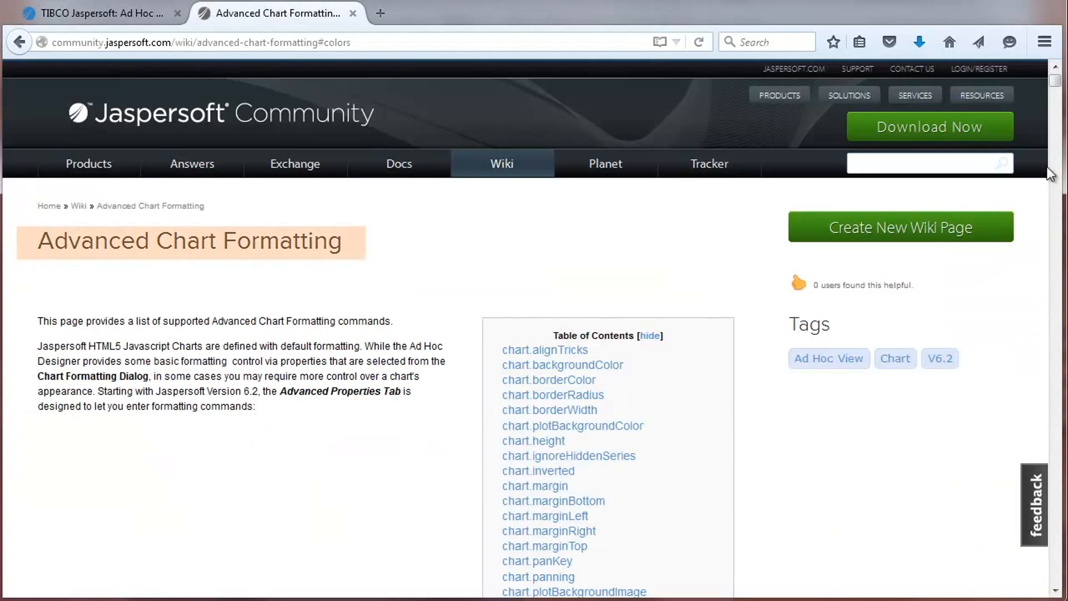
# - Scroll the Advanced Chart Formatting wiki to the colors entry, then return to the ad hoc view
pyautogui.scroll(-3)
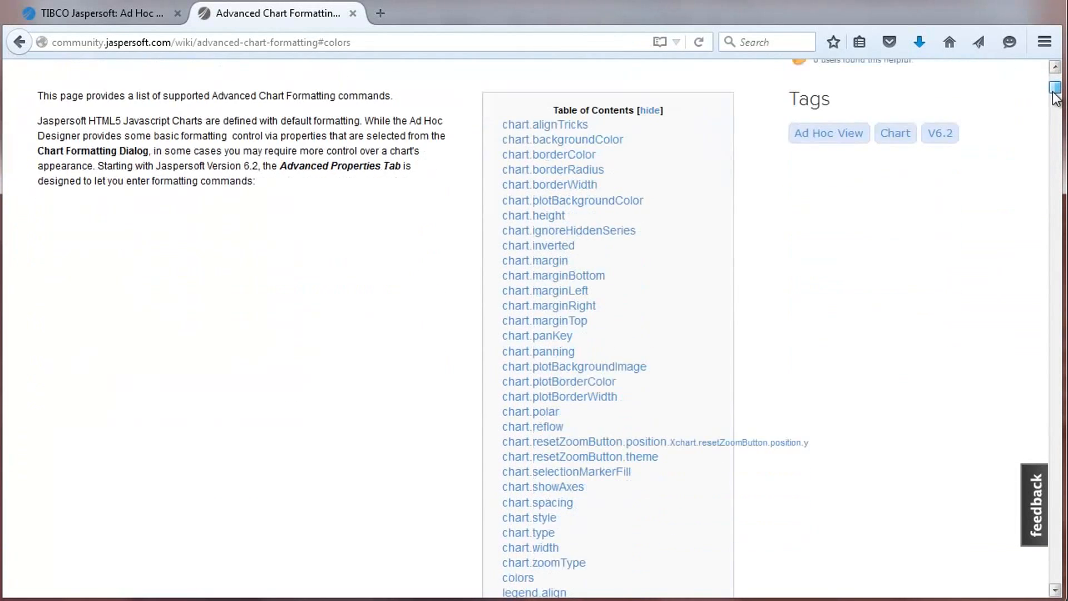
pyautogui.scroll(-3)
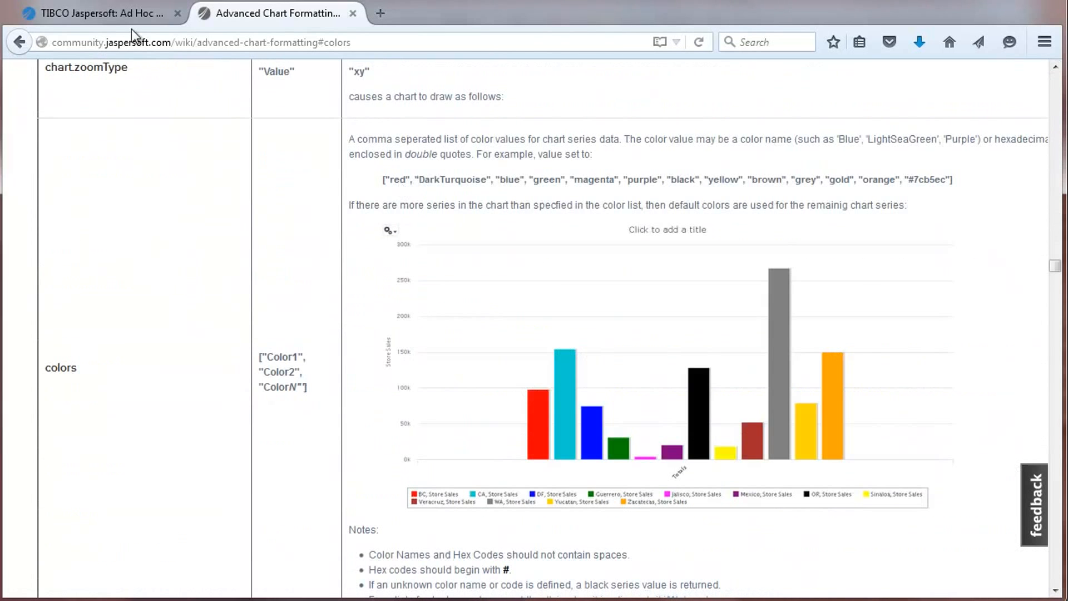
pyautogui.click(99, 13)
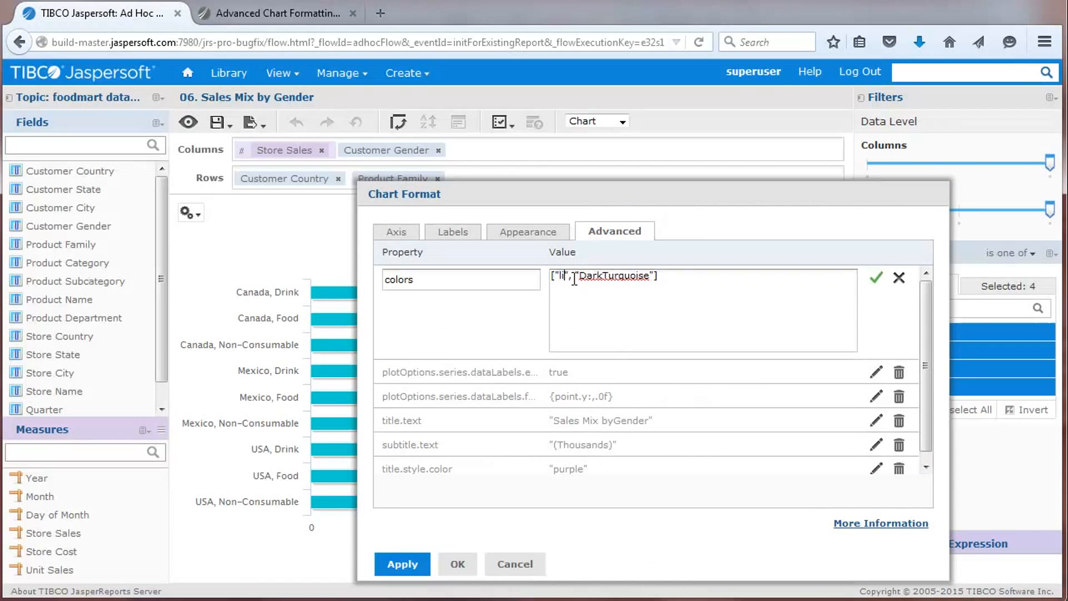
# - Edit the series color values on the chart's colors property row
pyautogui.click(876, 279)
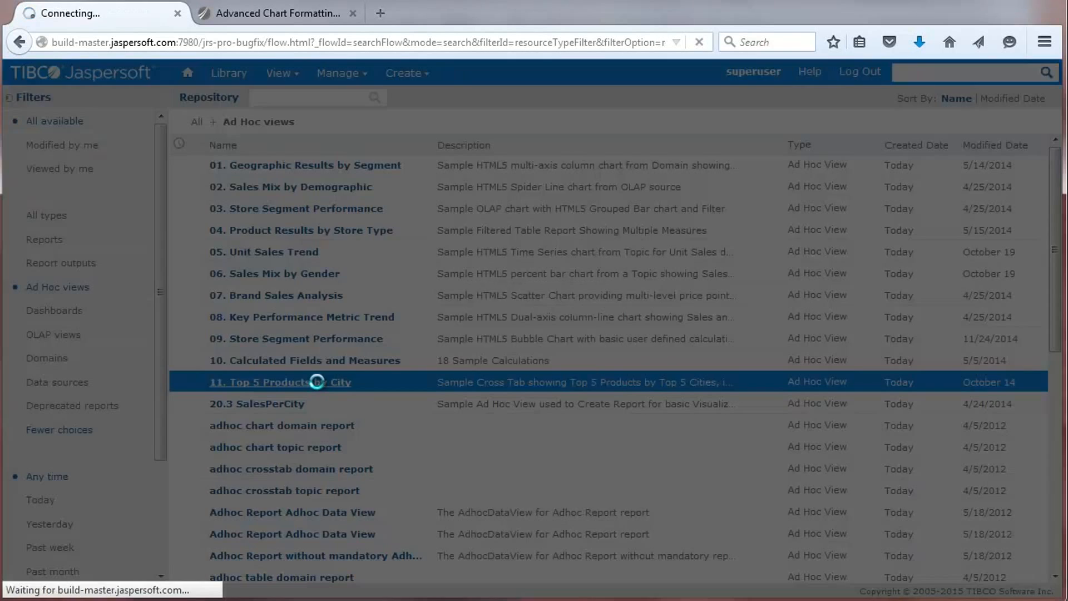
# - Open 11. Top 5 Products by City and change its top values count from 5 to 3
pyautogui.doubleClick(280, 382)
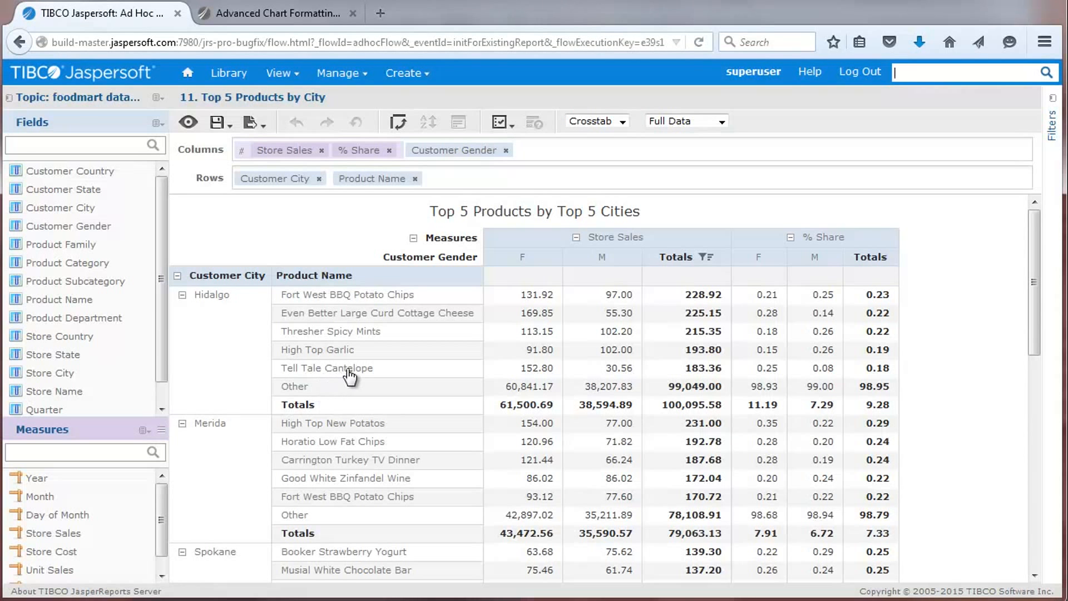
pyautogui.moveTo(680, 265)
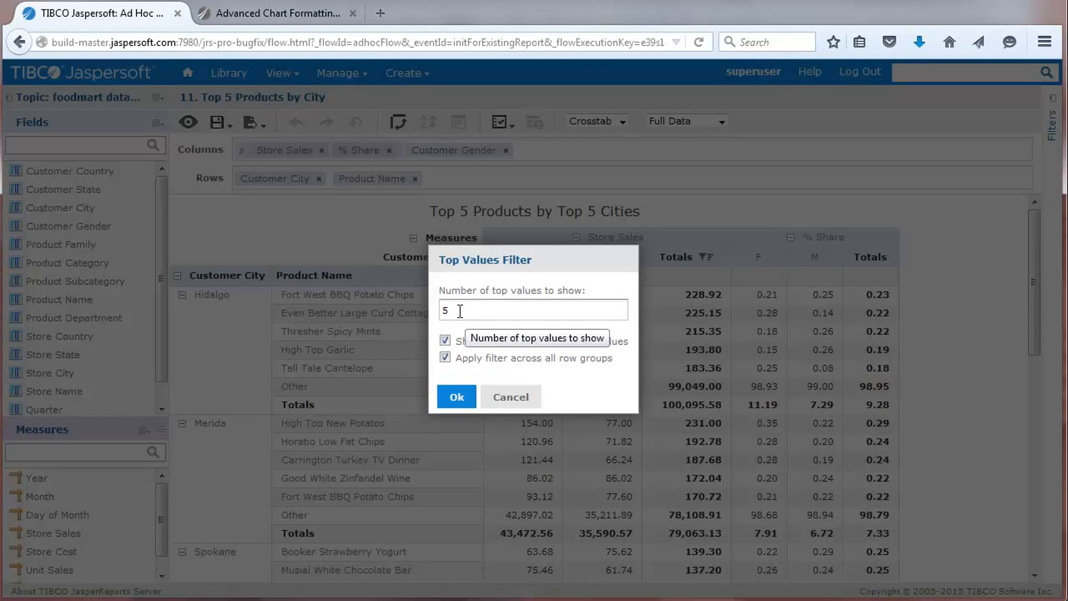
pyautogui.tripleClick(533, 311)
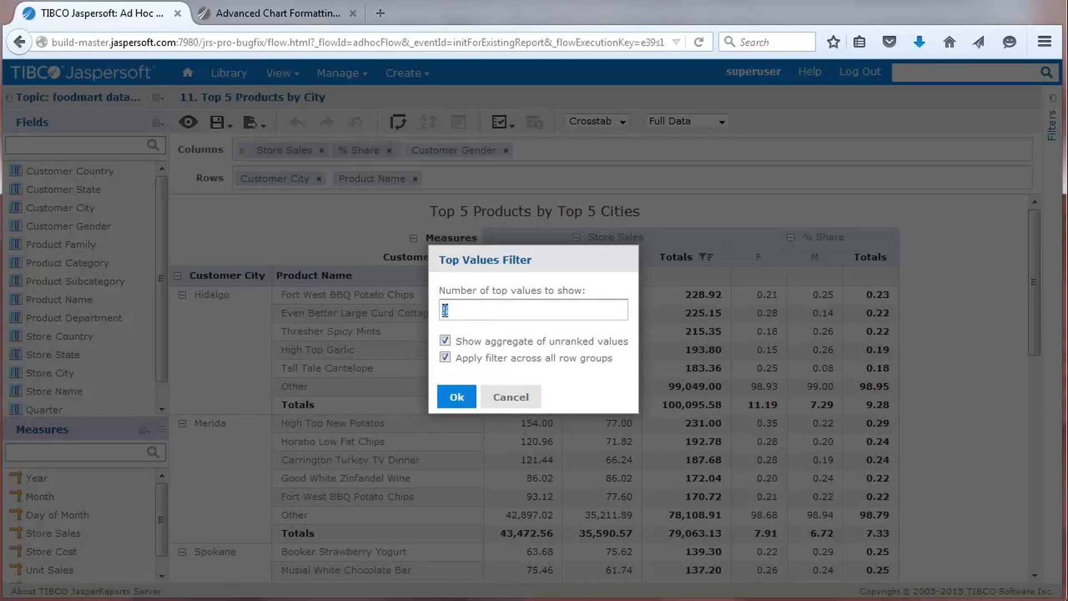
pyautogui.click(456, 396)
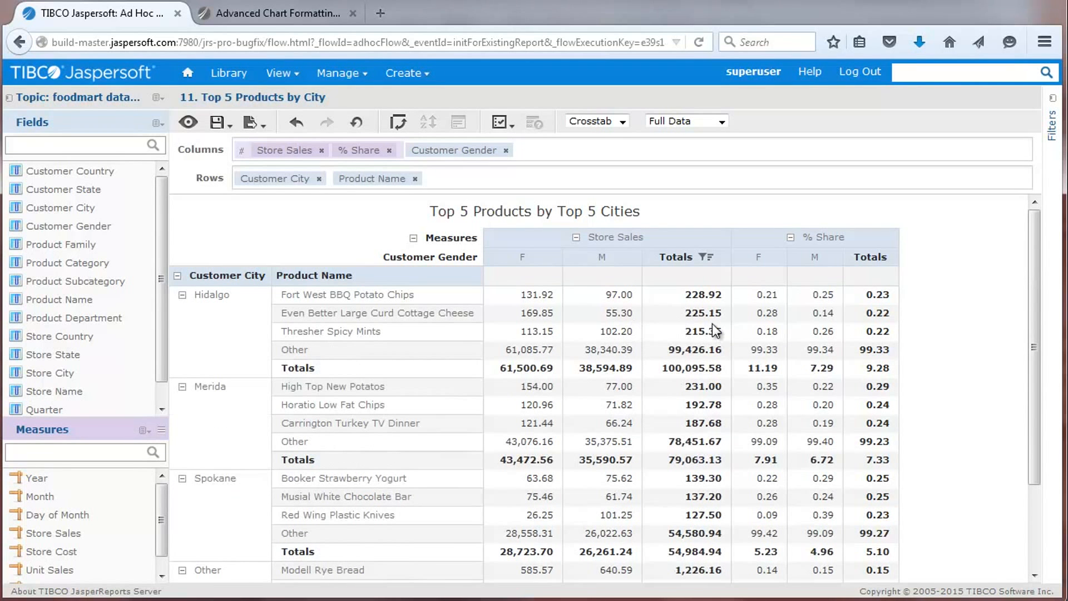
pyautogui.moveTo(850, 370)
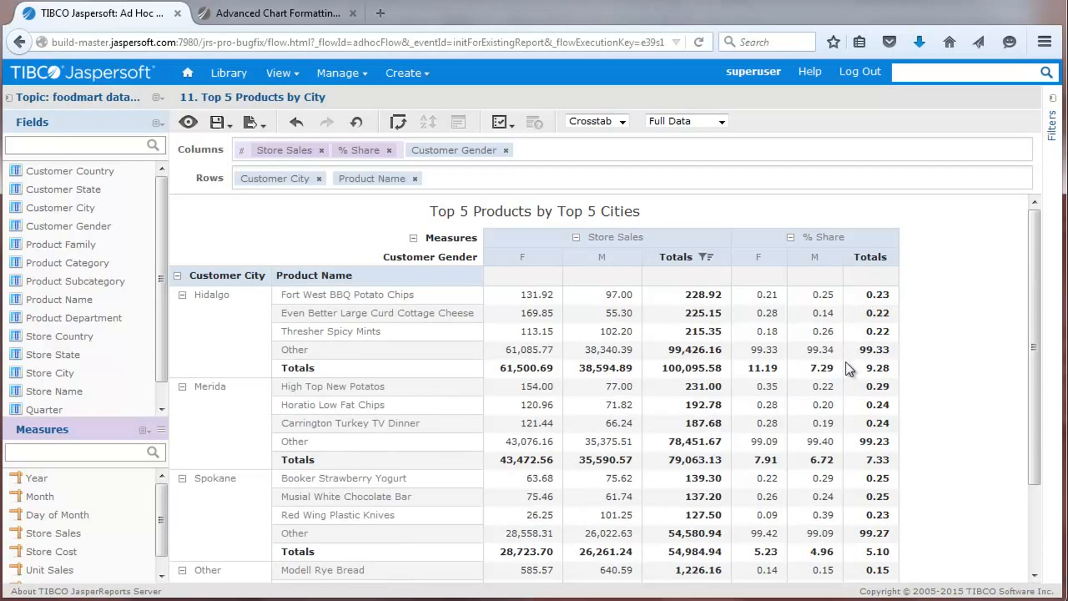
pyautogui.moveTo(622, 387)
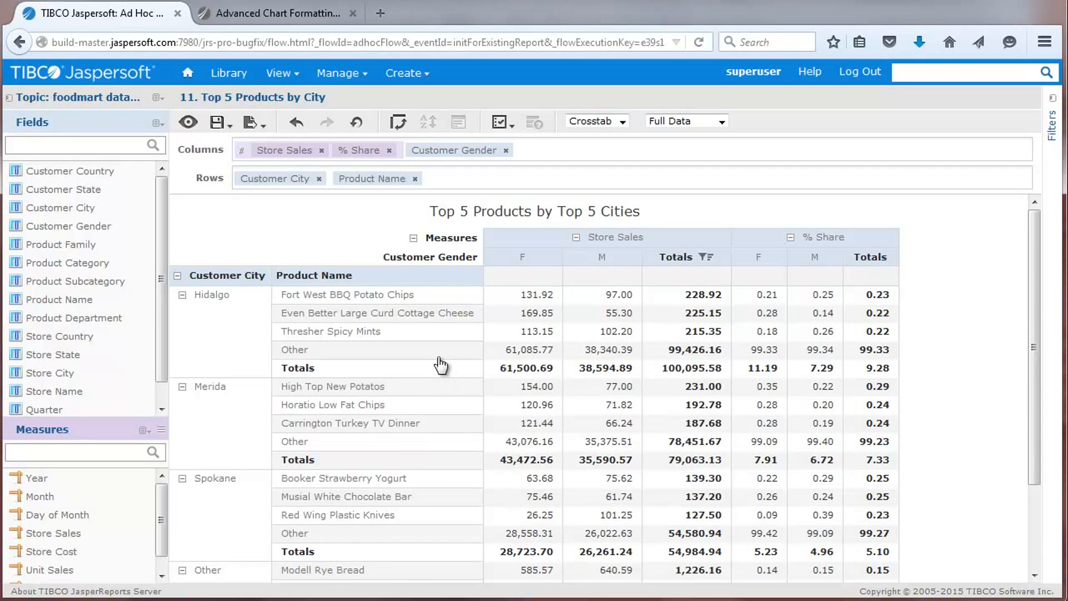
pyautogui.moveTo(503, 136)
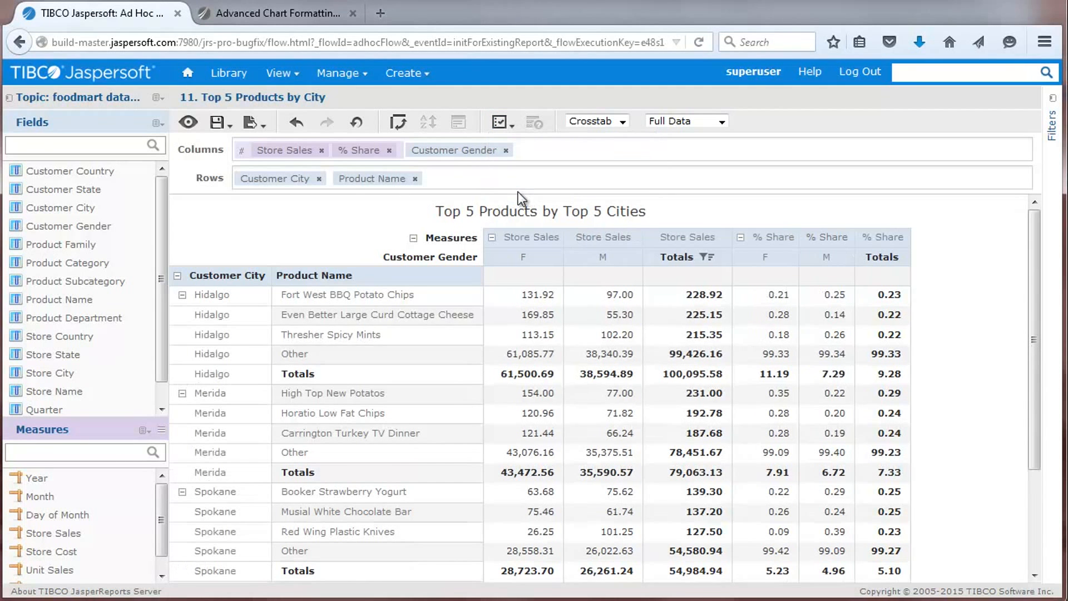
pyautogui.moveTo(296, 377)
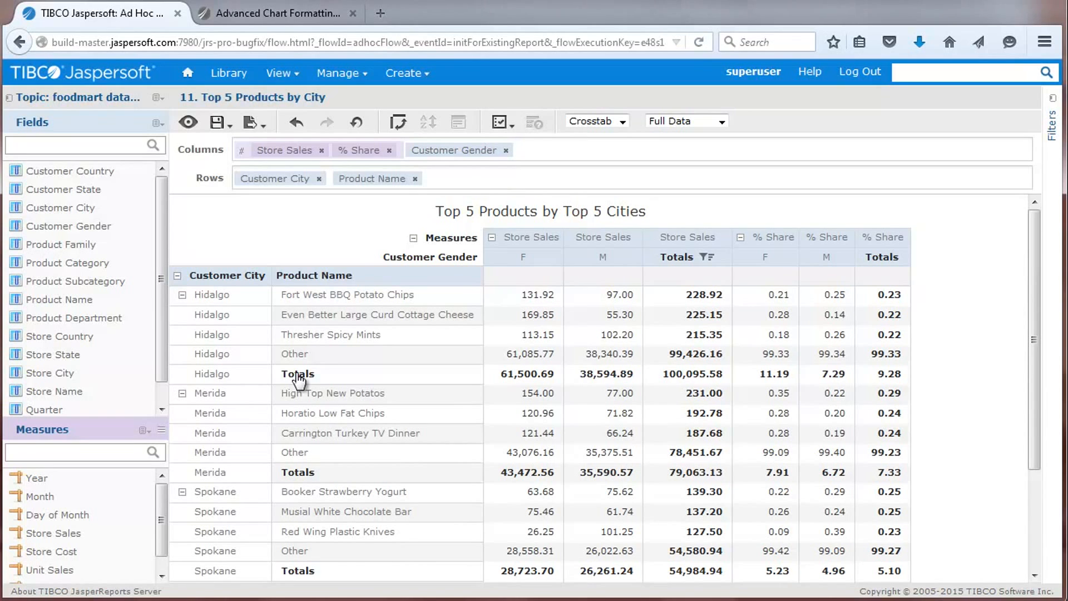
pyautogui.moveTo(289, 381)
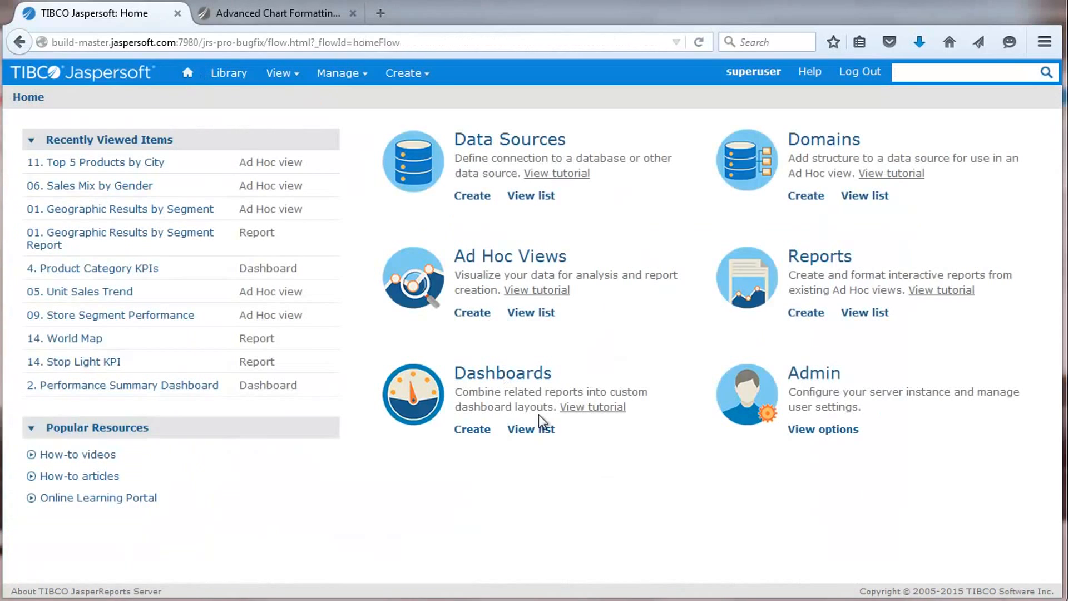
# - Open the Performance Summary Dashboard and drill into the WA segment of the Bread bar
pyautogui.click(530, 428)
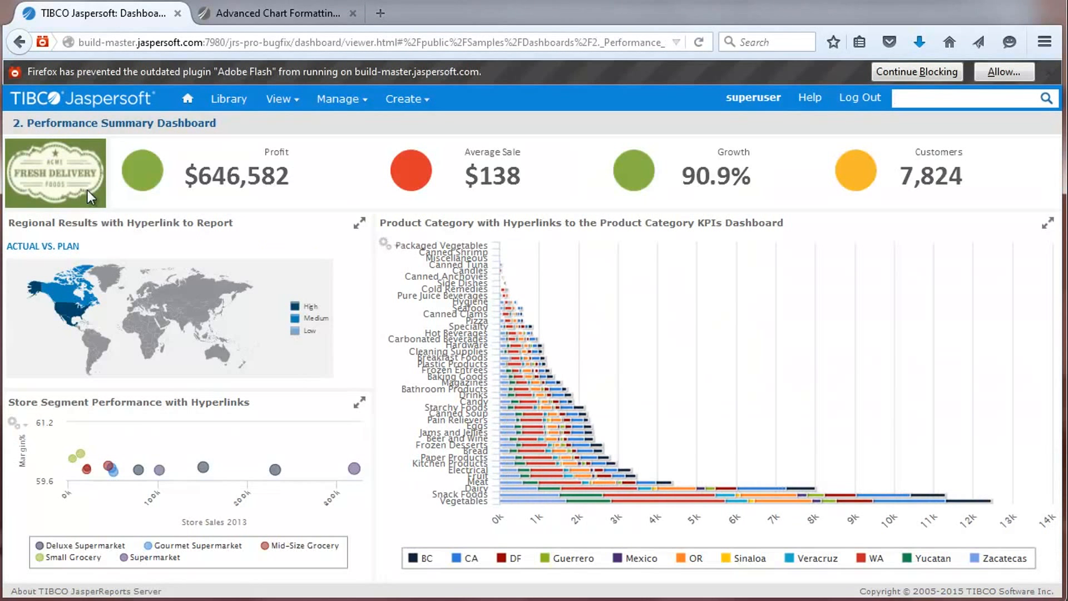
pyautogui.moveTo(535, 441)
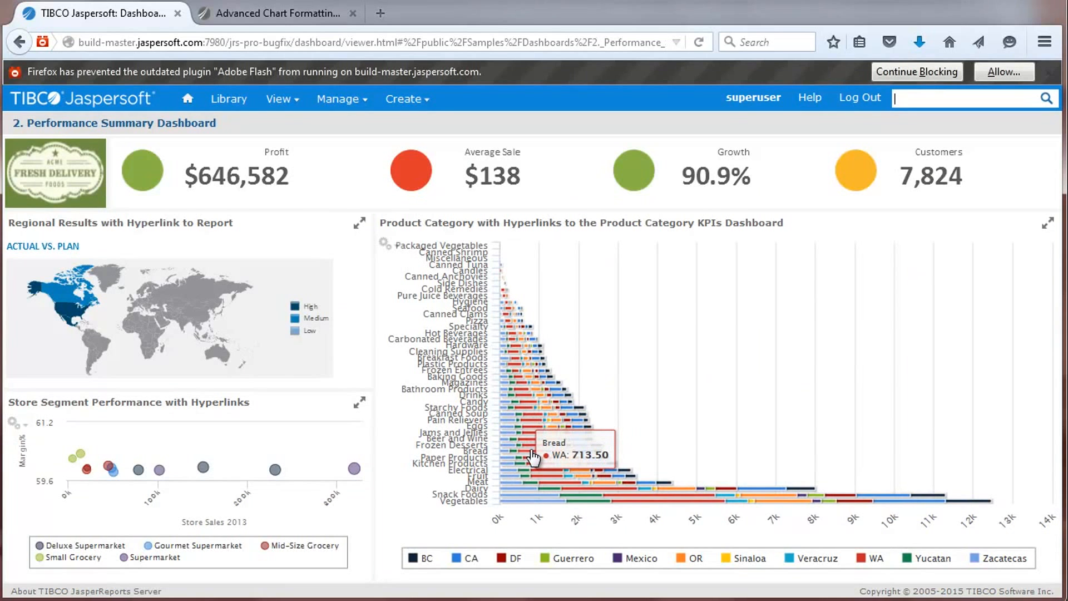
pyautogui.click(535, 457)
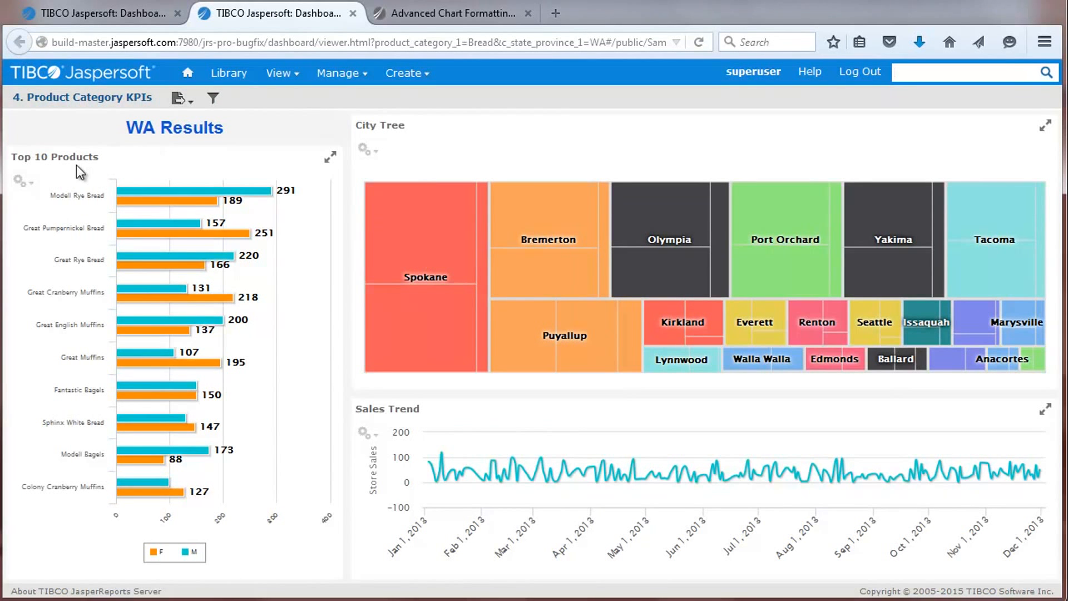
pyautogui.moveTo(83, 189)
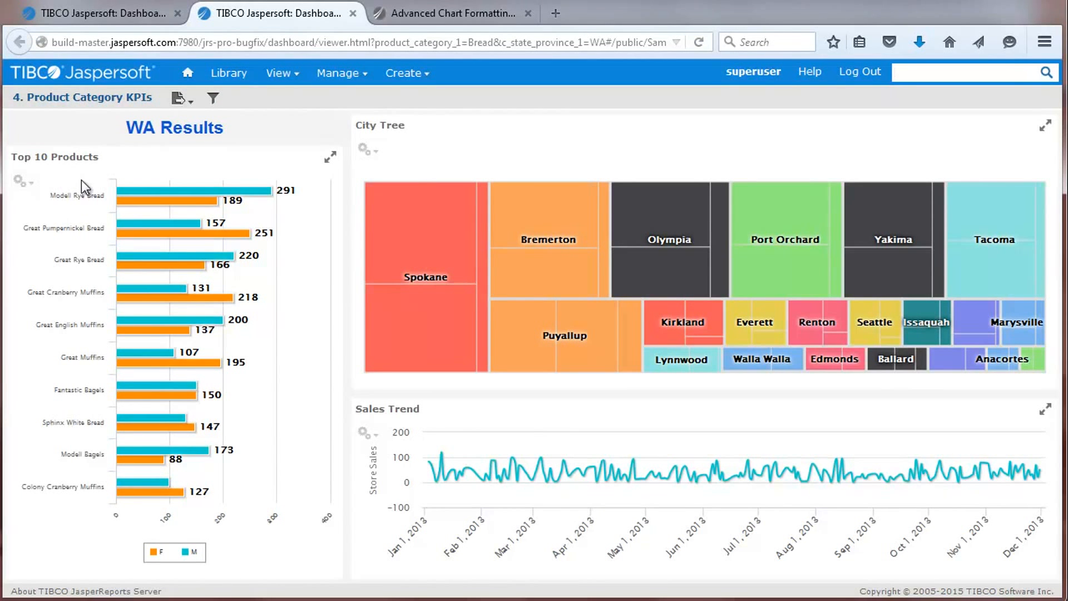
pyautogui.moveTo(428, 222)
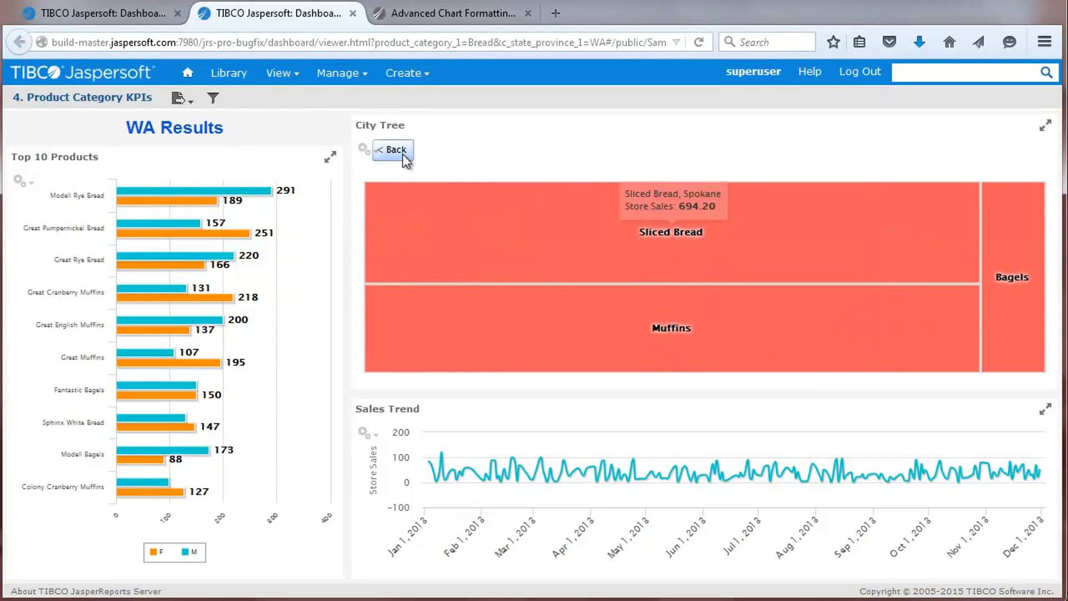
pyautogui.click(392, 149)
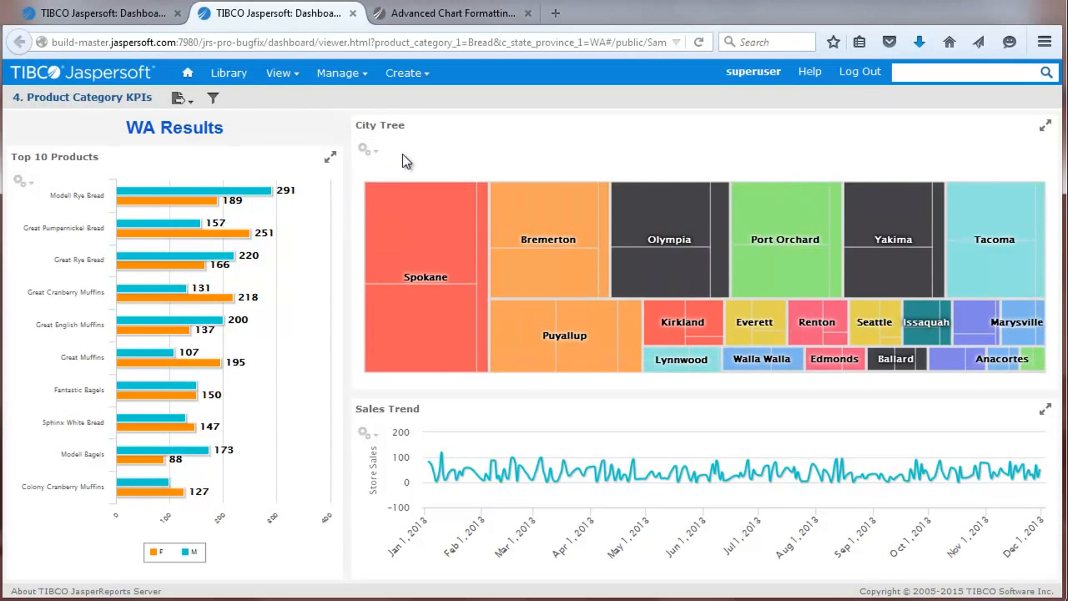
# - Set the dashboard's product category filter to Beer and Wine
pyautogui.click(213, 98)
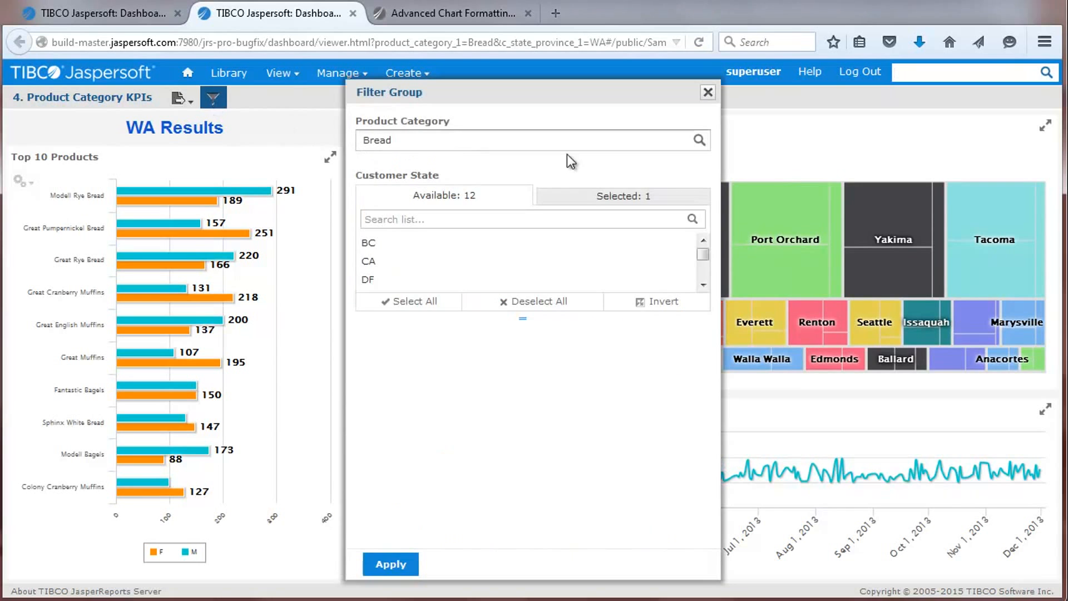
pyautogui.click(533, 140)
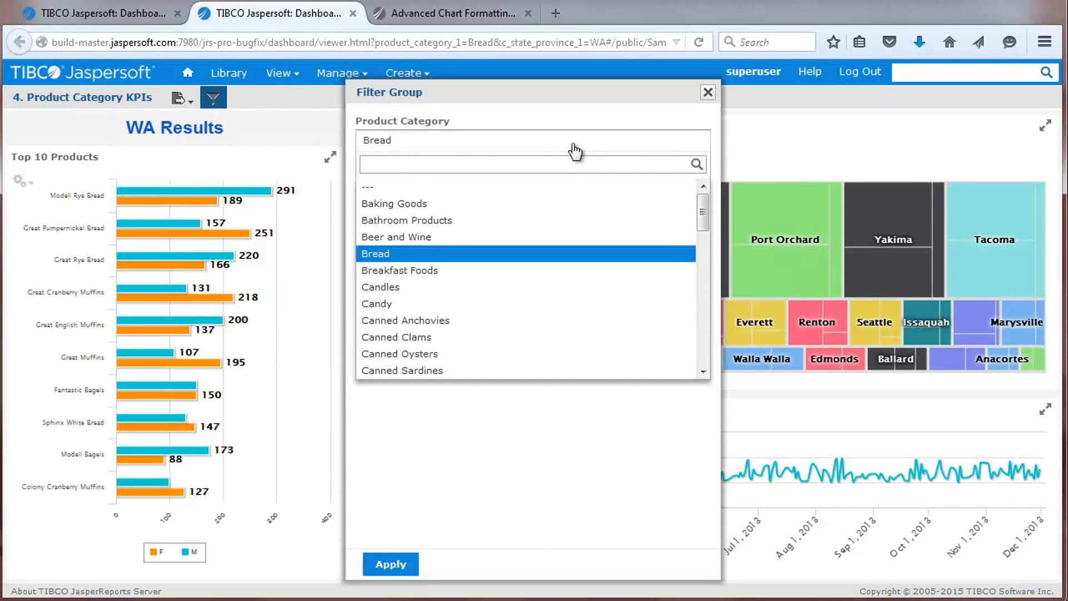
pyautogui.click(396, 236)
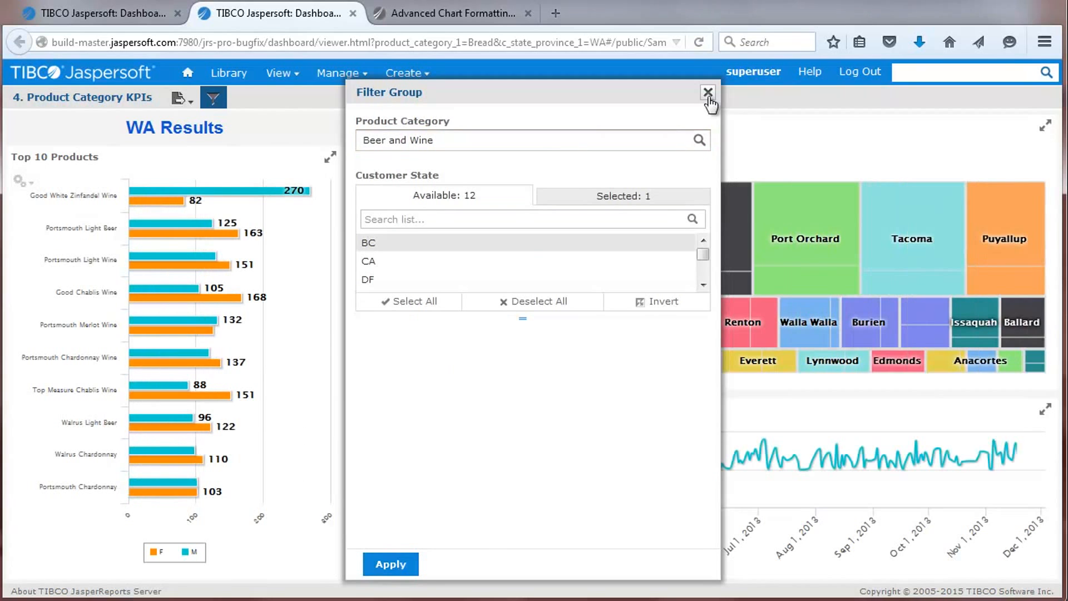
# - Close the filters and export the dashboard to a saved PDF file
pyautogui.click(182, 97)
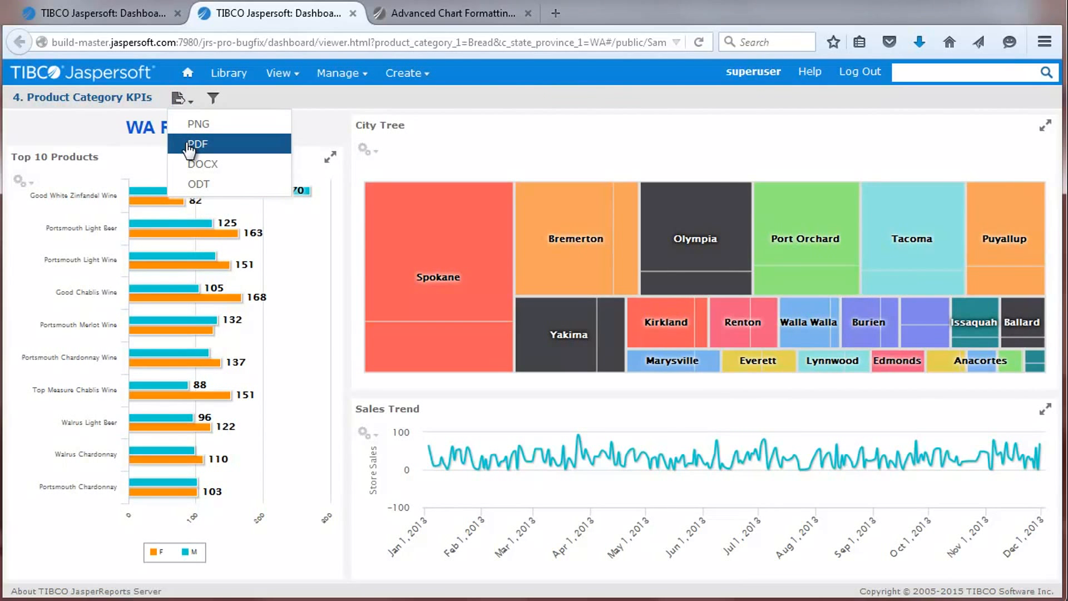
pyautogui.click(198, 143)
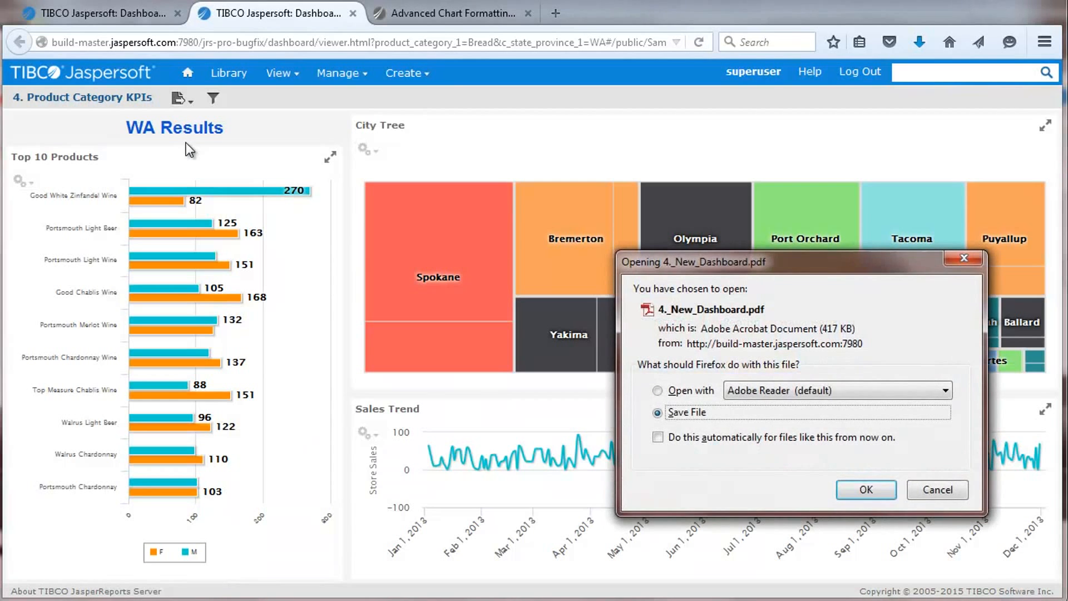
pyautogui.click(865, 489)
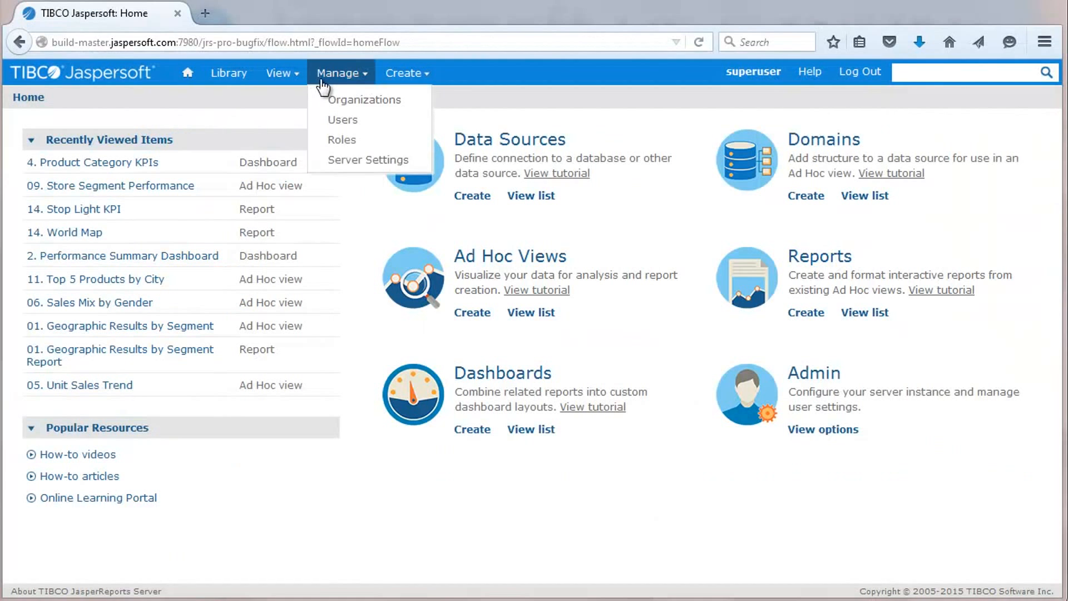
# - Open the Organizations manager, select organization_1 and show its export/import menu
pyautogui.click(364, 100)
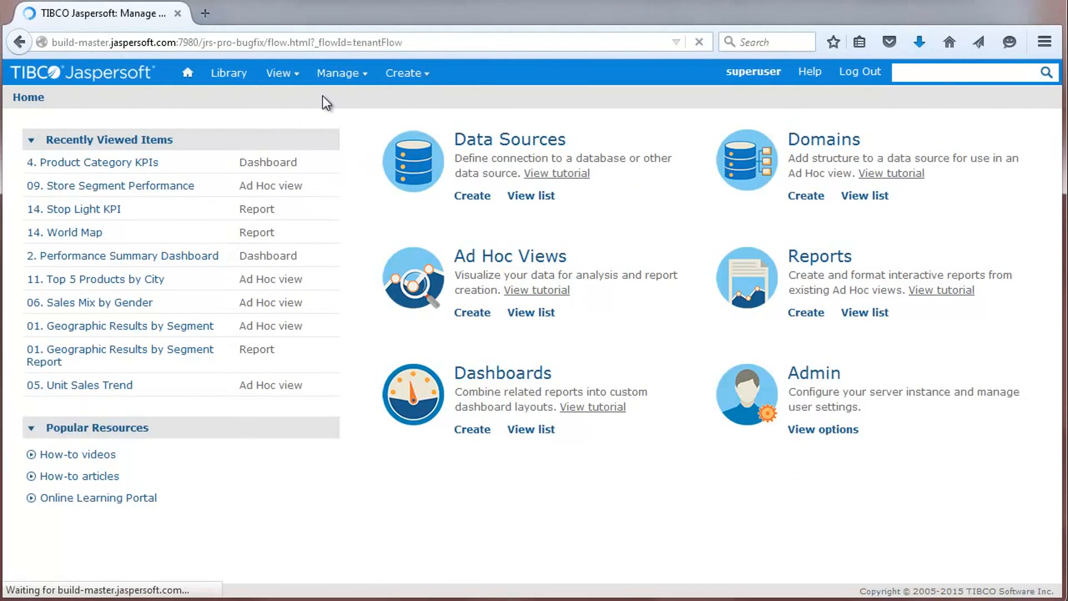
pyautogui.click(337, 73)
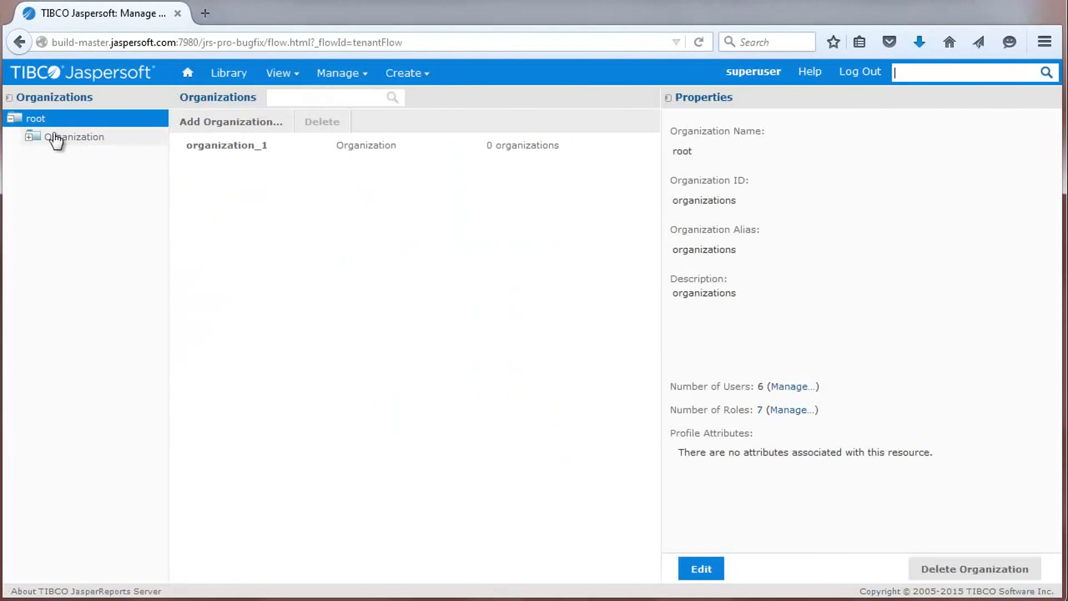
pyautogui.click(74, 136)
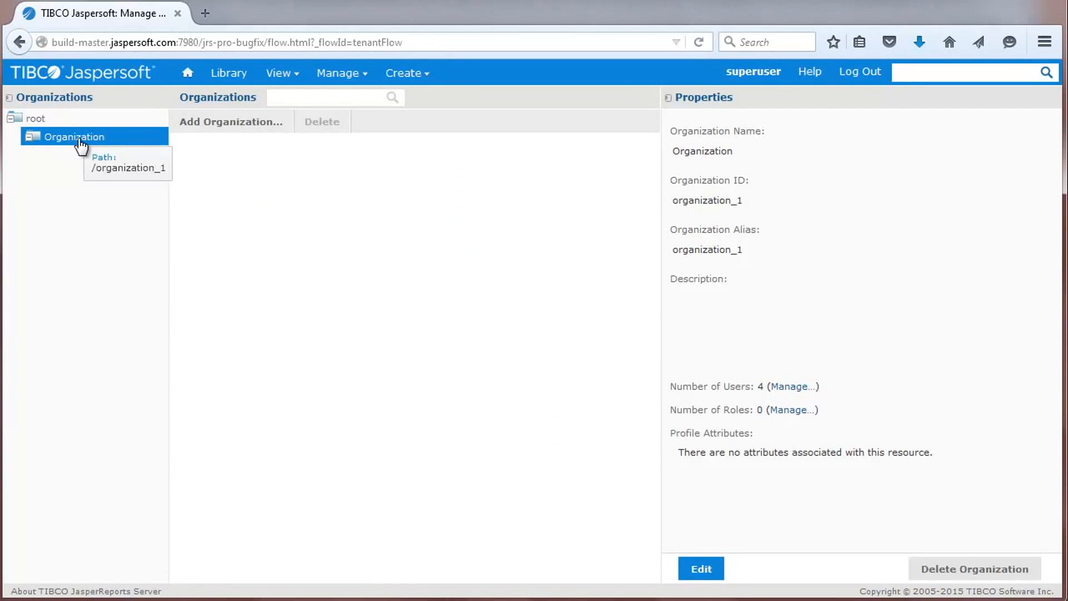
pyautogui.rightClick(73, 137)
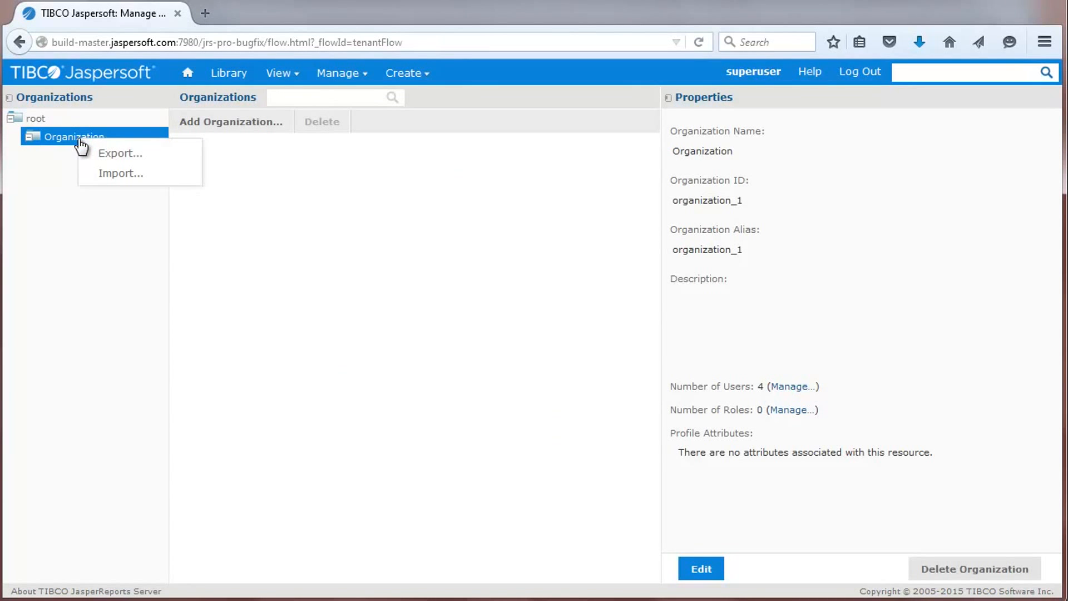
# - Export organization_1 with reports only, no sub-organizations or dependencies, accepting broken dependencies
pyautogui.click(120, 153)
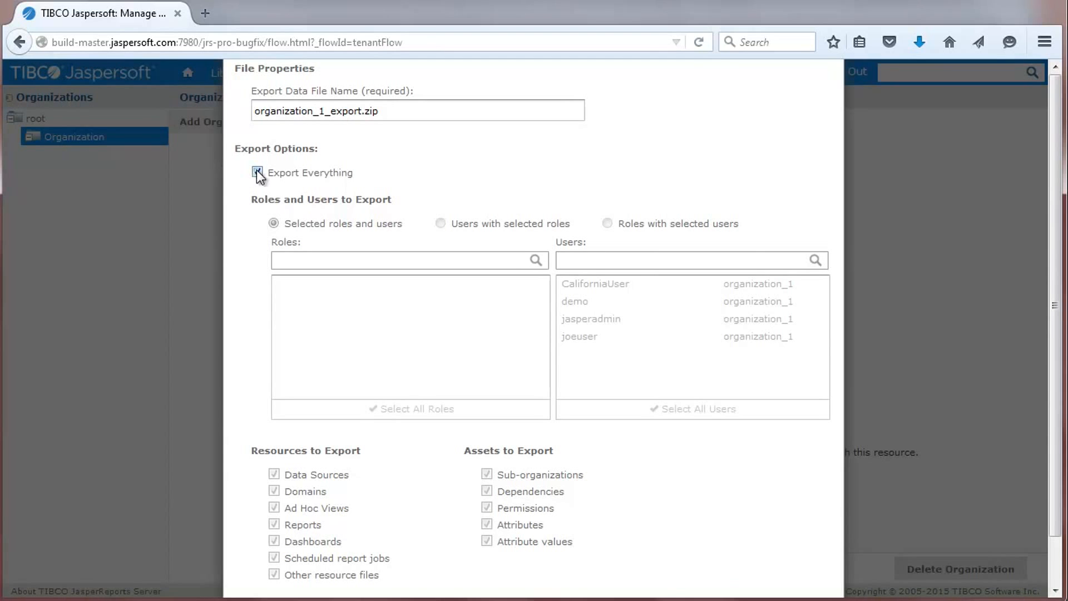
pyautogui.click(257, 172)
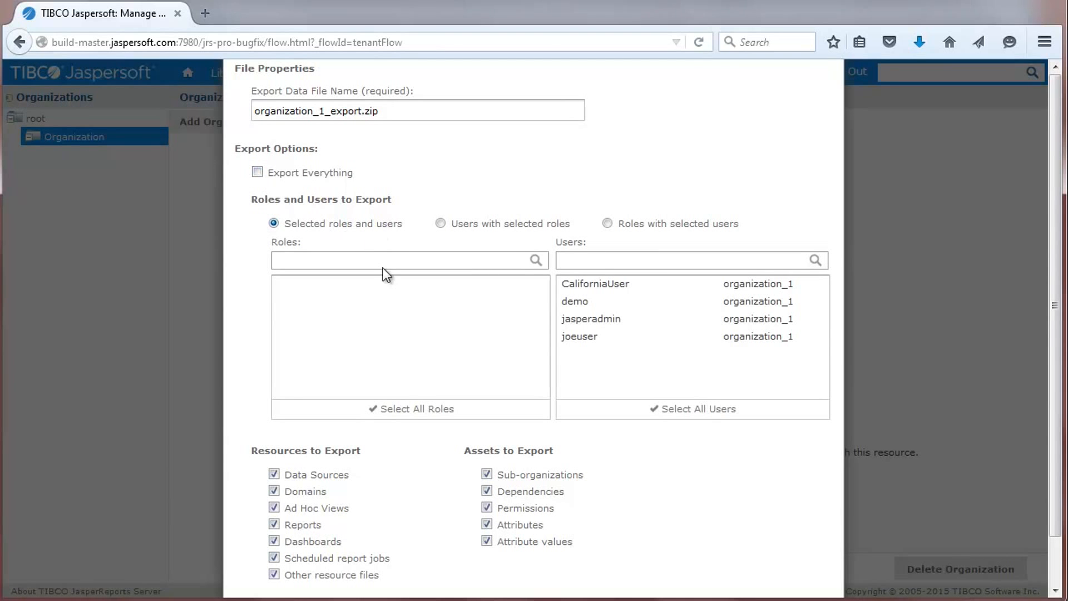
pyautogui.click(274, 541)
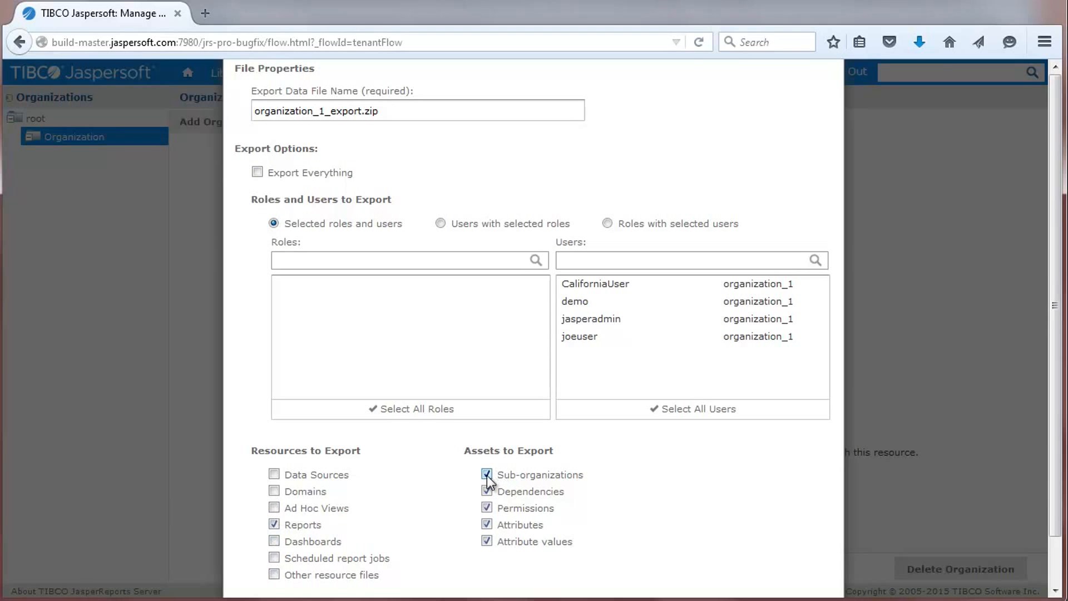
pyautogui.click(486, 474)
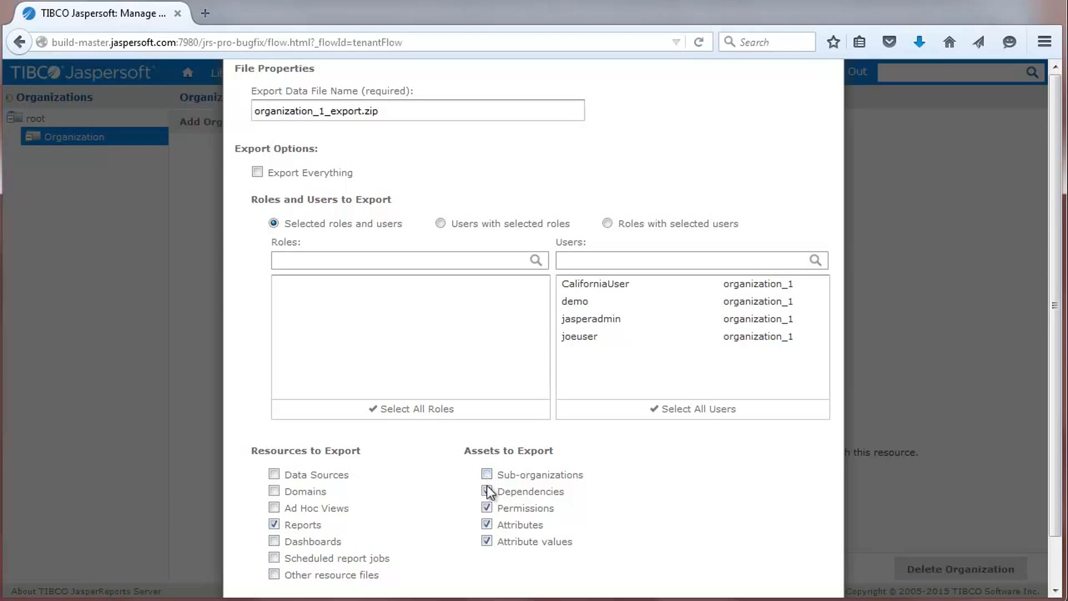
pyautogui.click(487, 492)
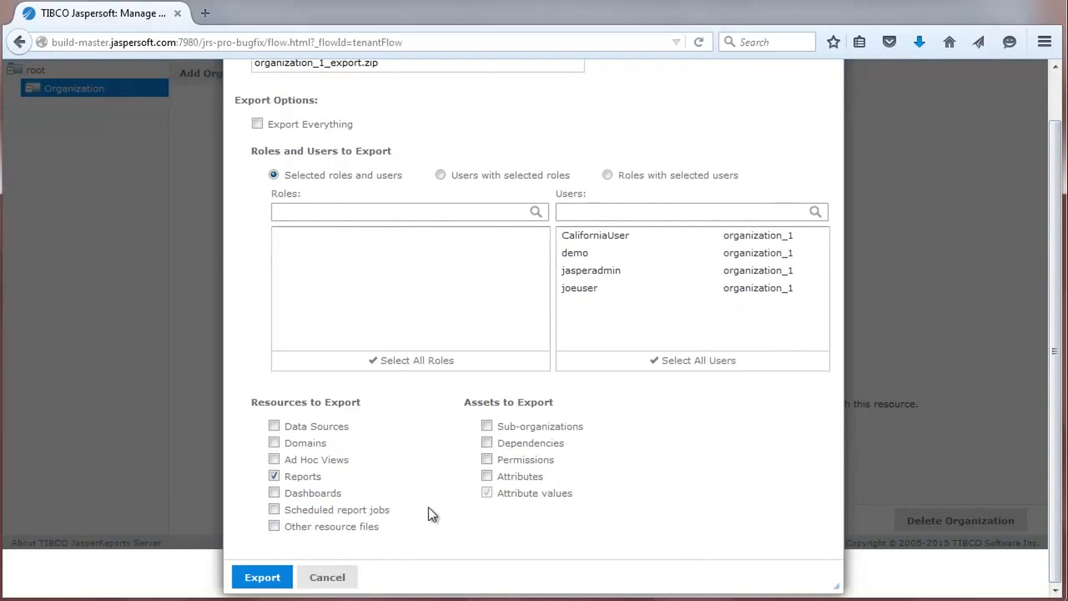
pyautogui.click(261, 577)
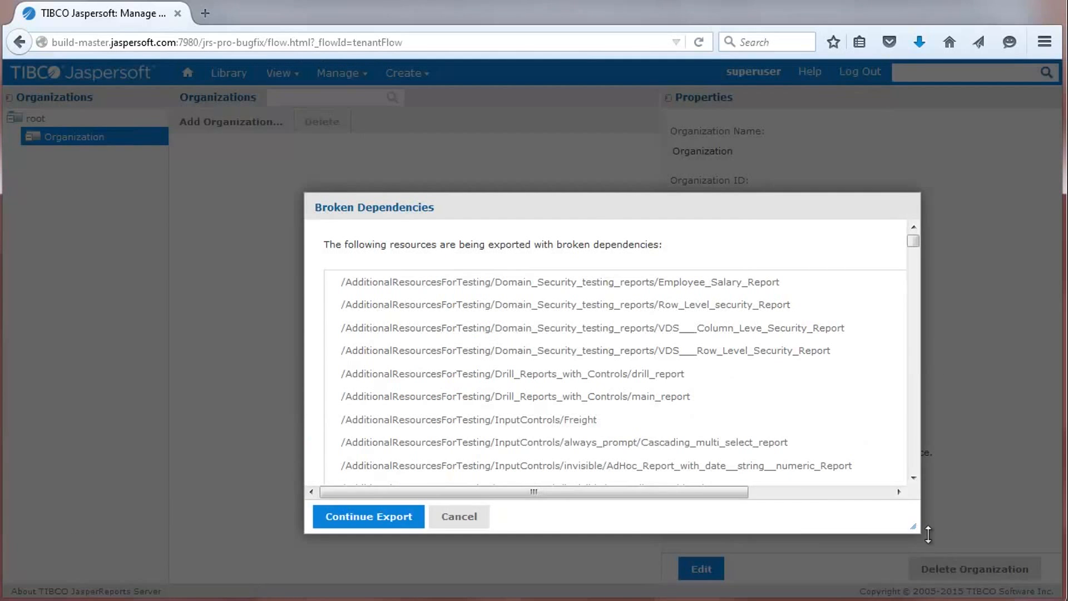
pyautogui.click(367, 516)
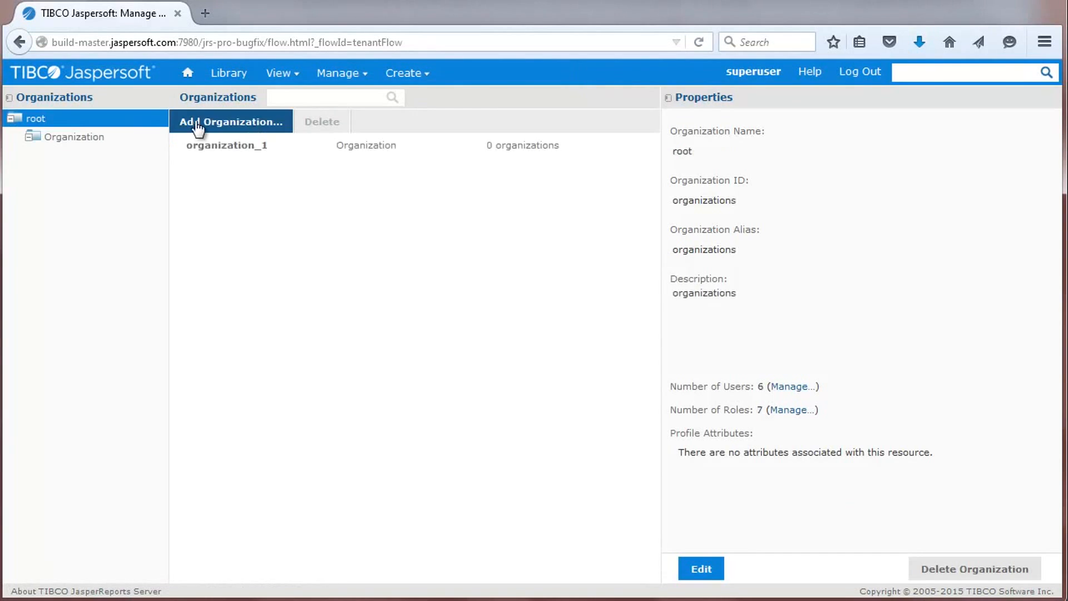
# - Add the Demo organization and import the organization_1 export, including broken-dependency objects
pyautogui.click(231, 121)
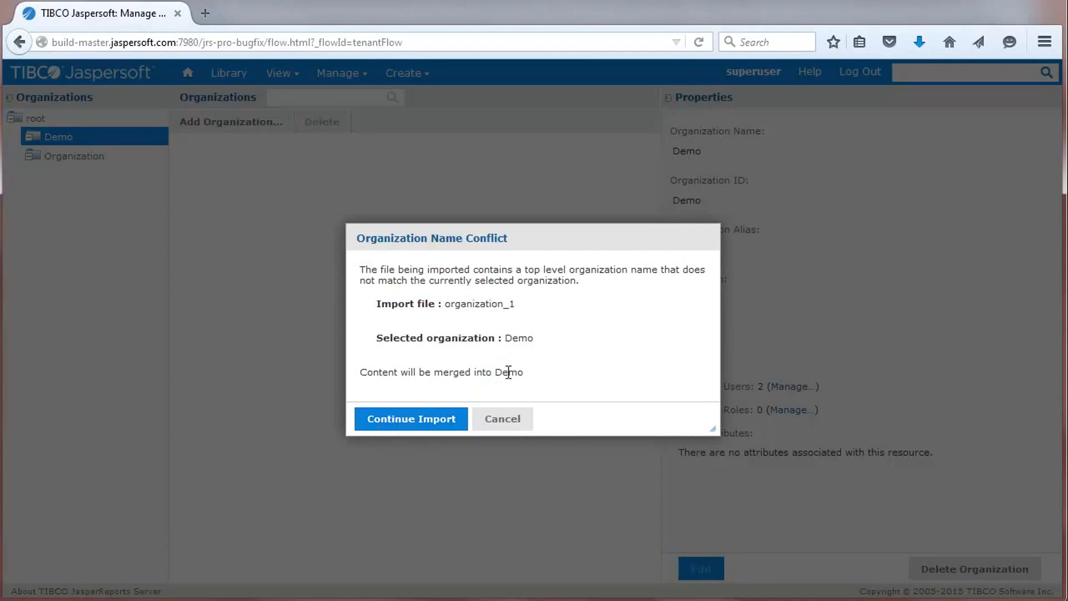
pyautogui.click(411, 419)
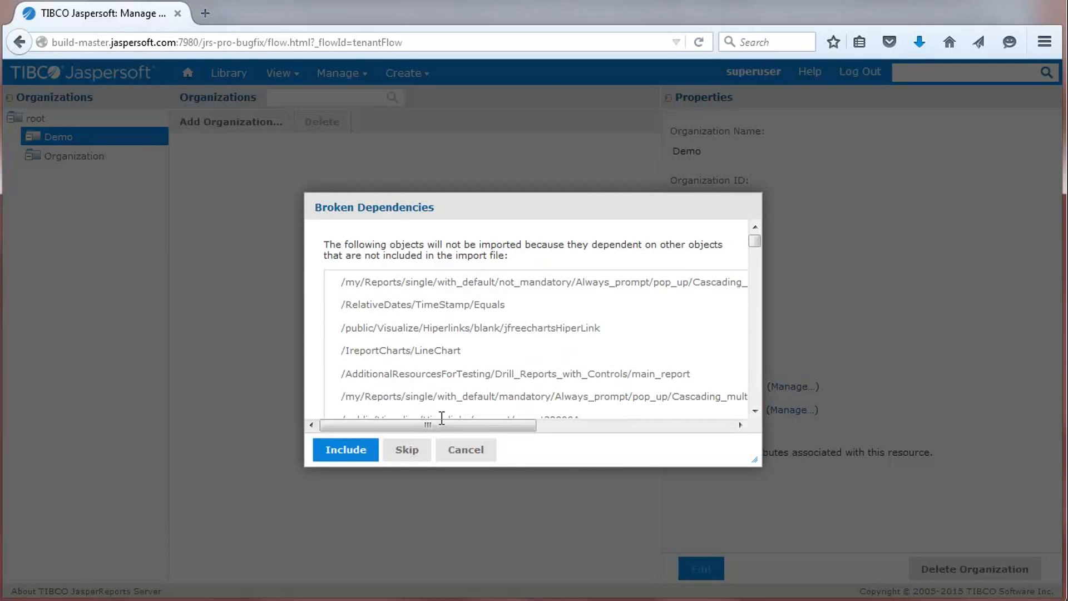
pyautogui.moveTo(756, 460); pyautogui.dragTo(844, 518)
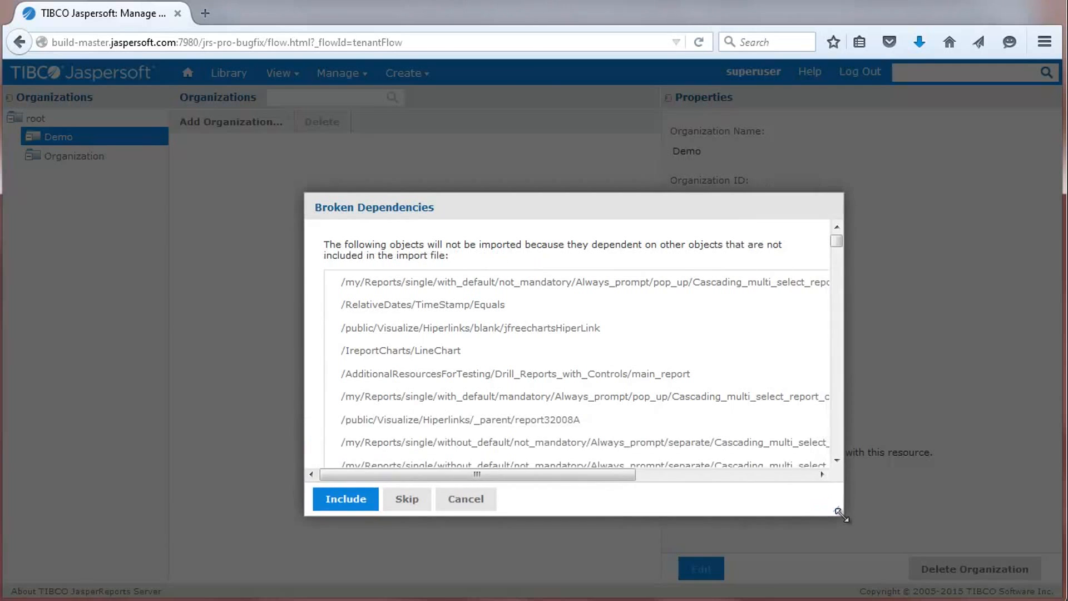
pyautogui.click(345, 498)
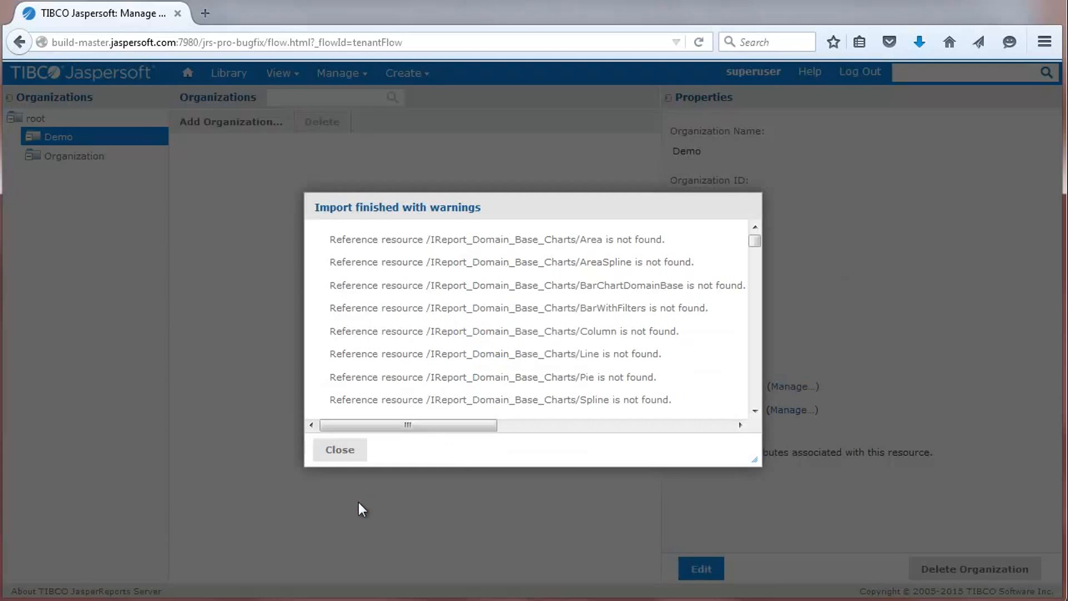
pyautogui.click(339, 449)
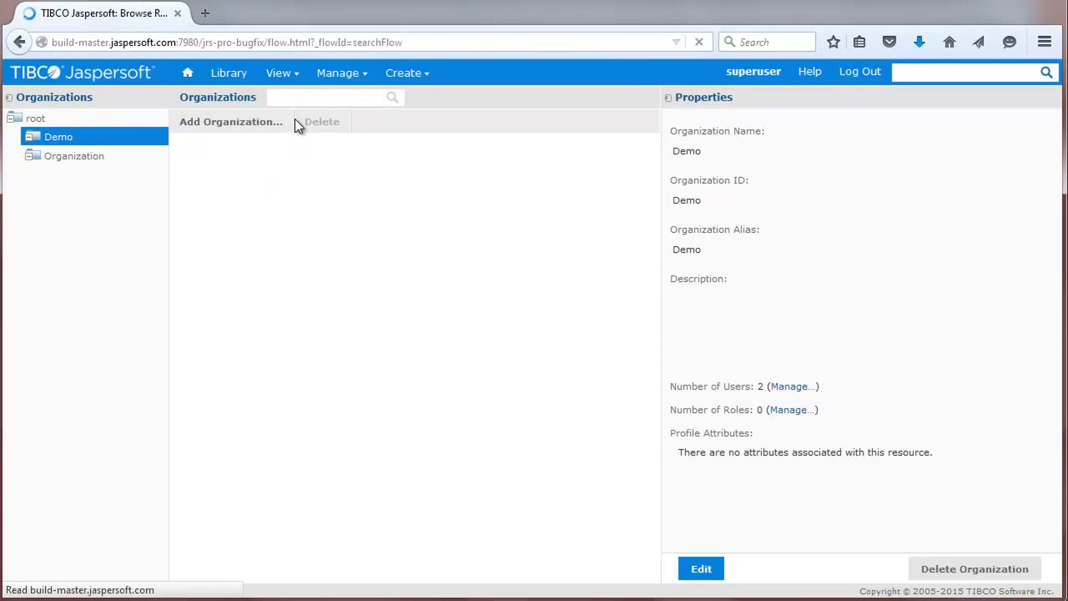
# - Expand the Demo folder to view imported Reports, Charting and Themes, then go Home
pyautogui.click(76, 138)
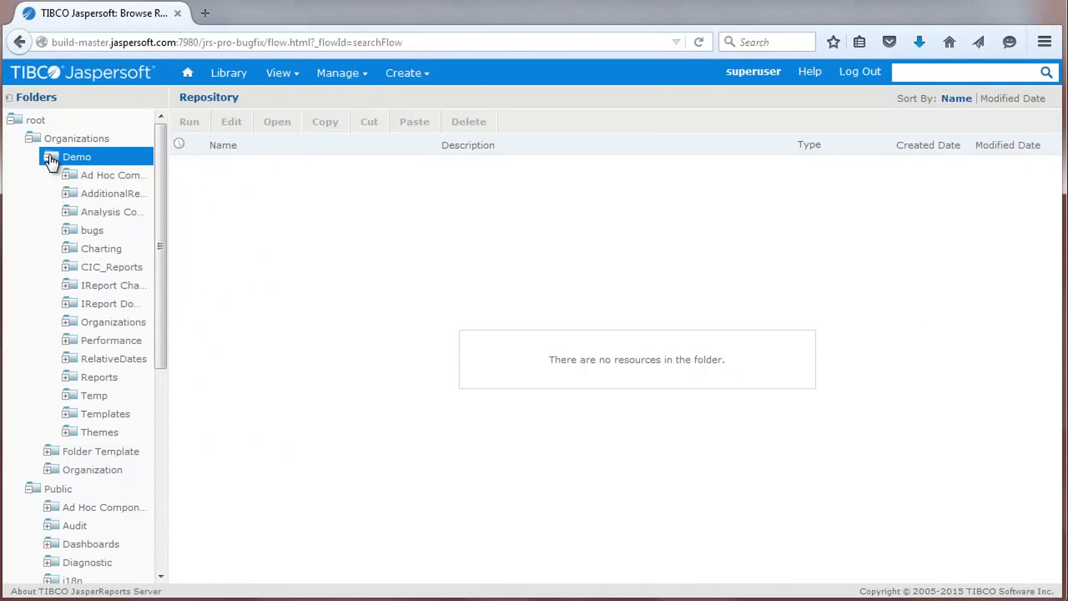
pyautogui.click(187, 73)
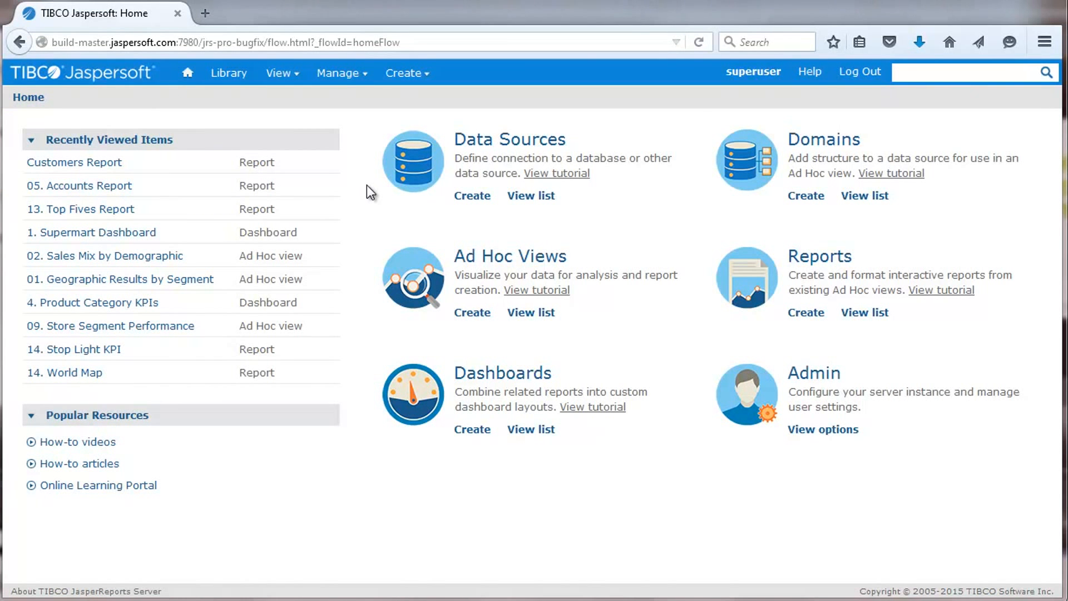
# - Open the master Job List from the View menu's Schedules and start searching with 'a'
pyautogui.click(279, 73)
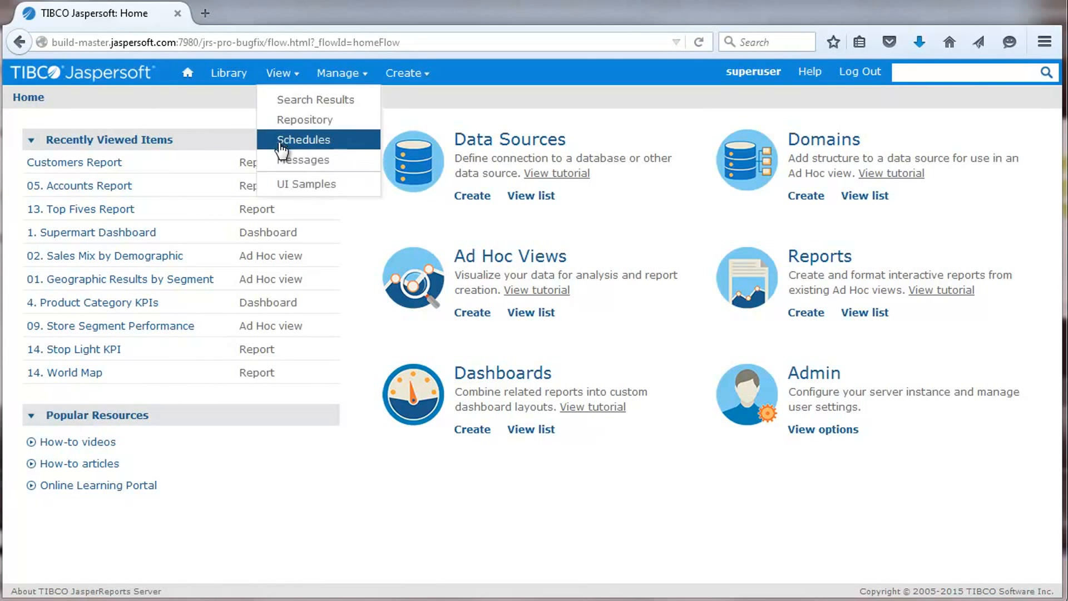
pyautogui.click(304, 139)
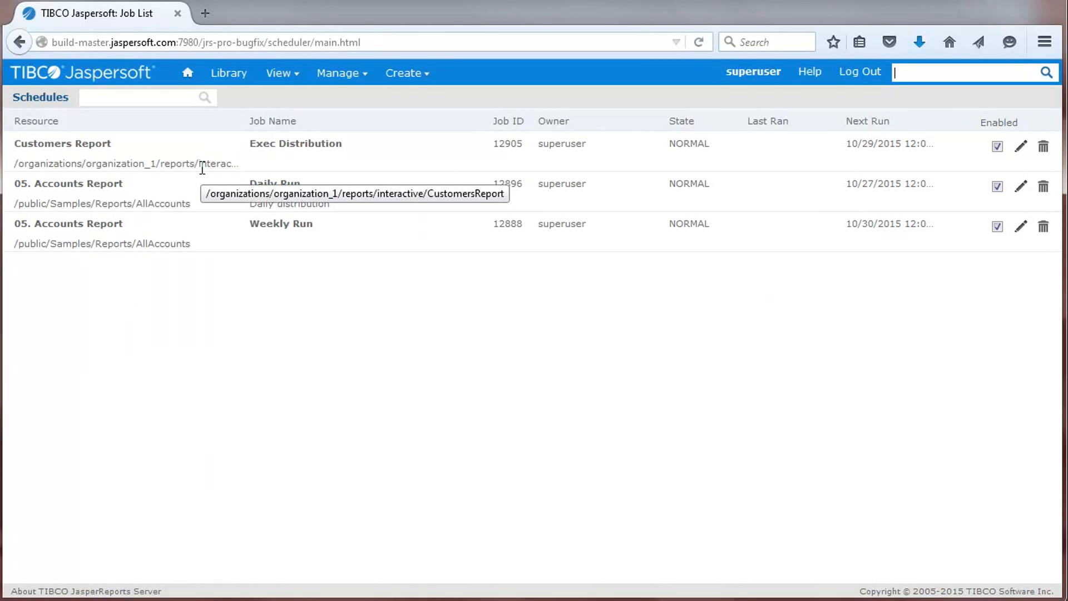
pyautogui.moveTo(452, 180)
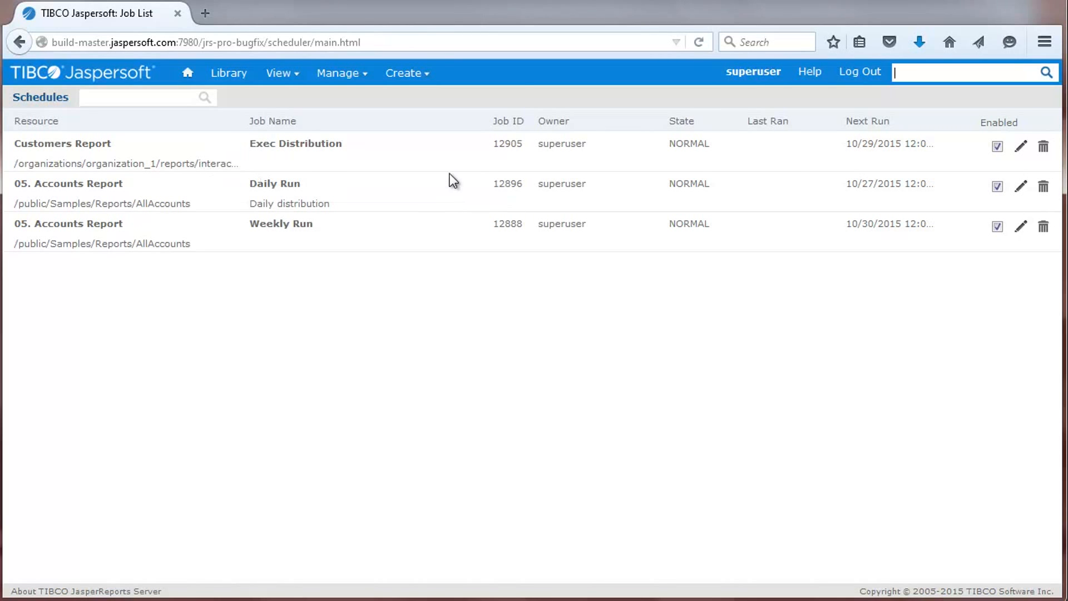
pyautogui.moveTo(987, 180)
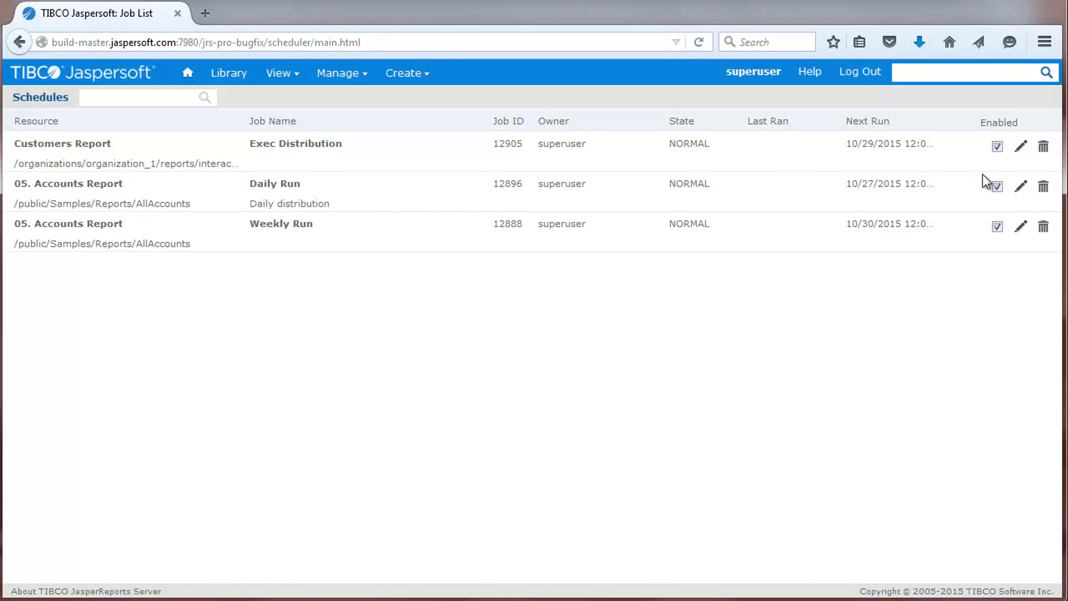
pyautogui.write('a')
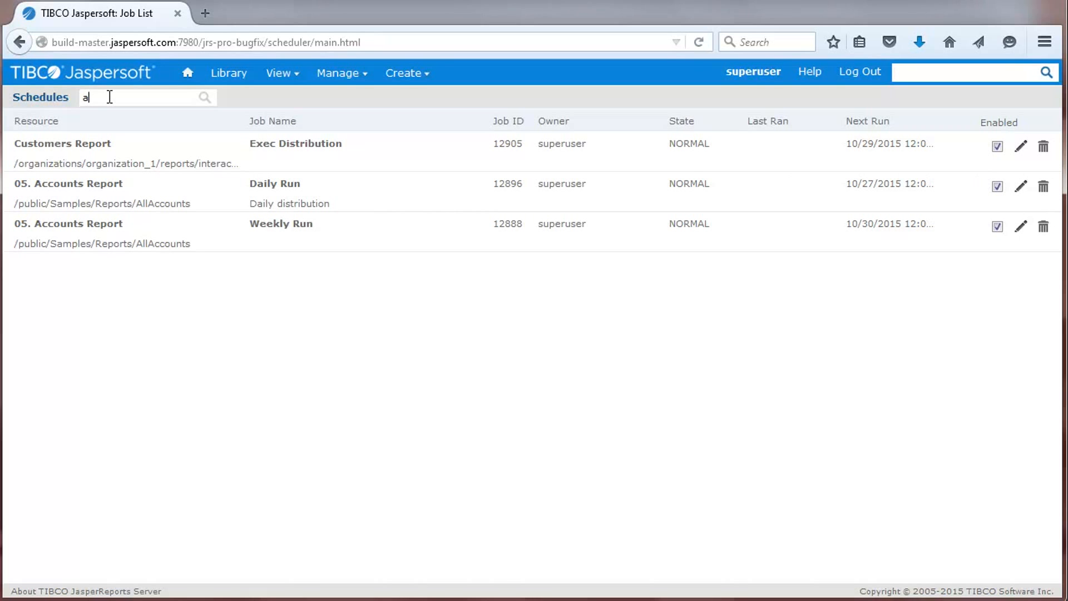